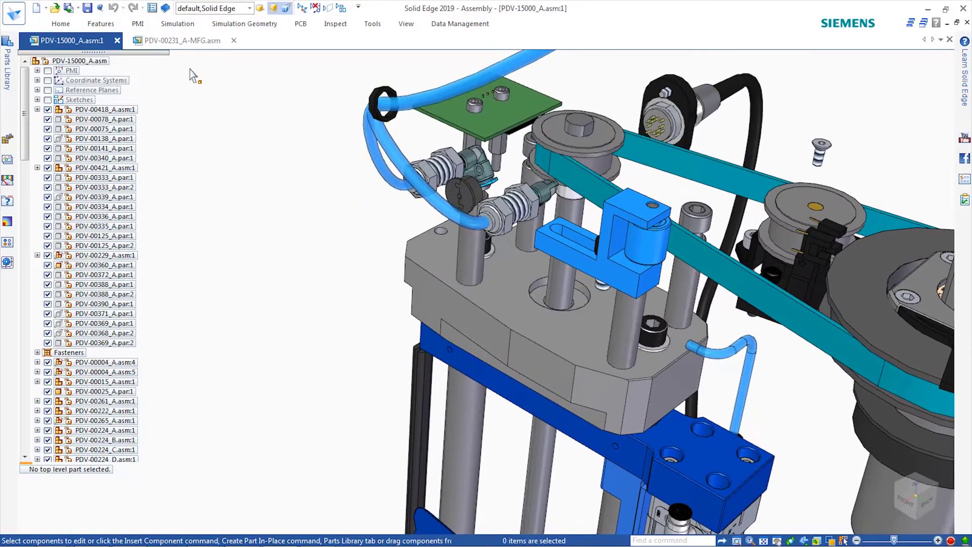
Switch to the PDV-00231_A-MFG.asm fixture assembly and close the in-place part edit.
click(181, 41)
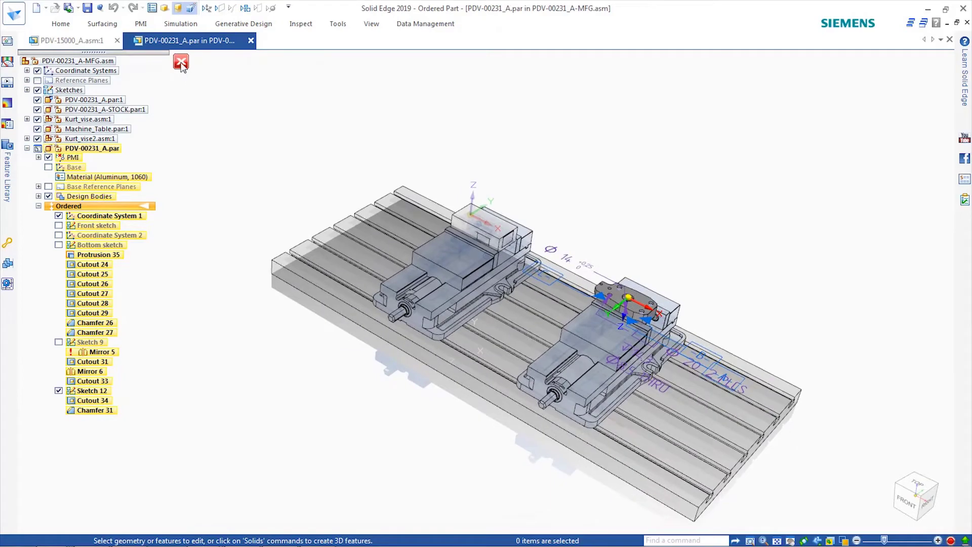
click(181, 61)
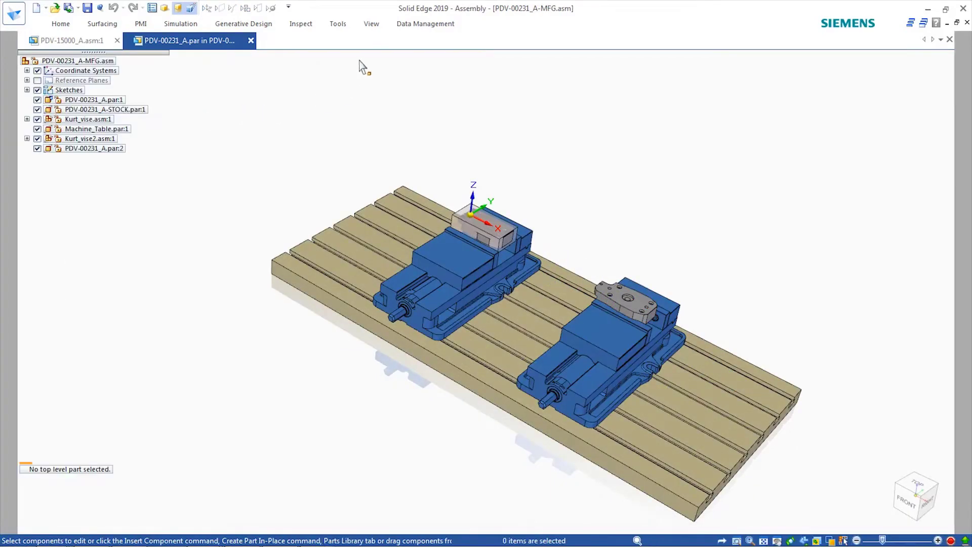
Launch the CAM Pro environment from the Tools tab for the vise fixture assembly.
click(182, 40)
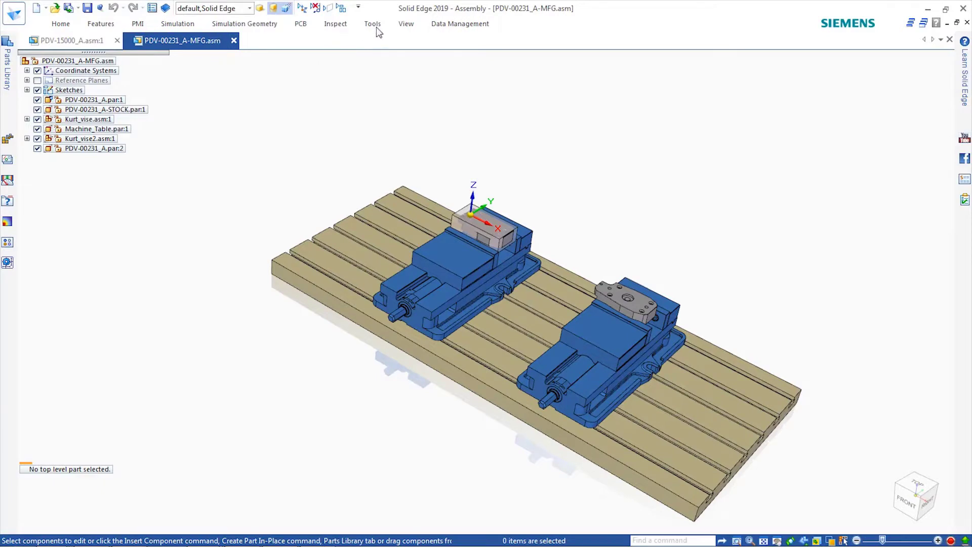
click(372, 24)
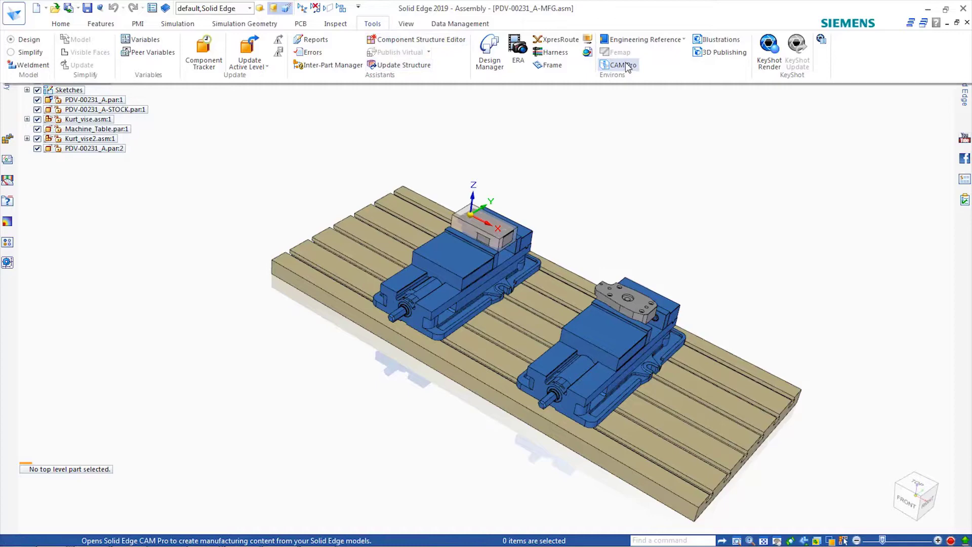
click(618, 65)
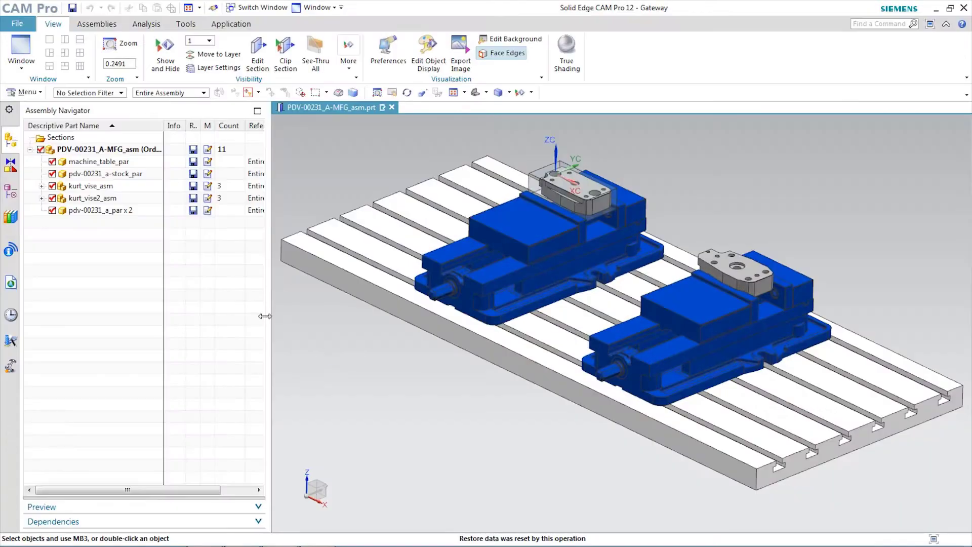
Select both pdv-00231_a_par copies and open the Cutting_Tools library.
click(99, 210)
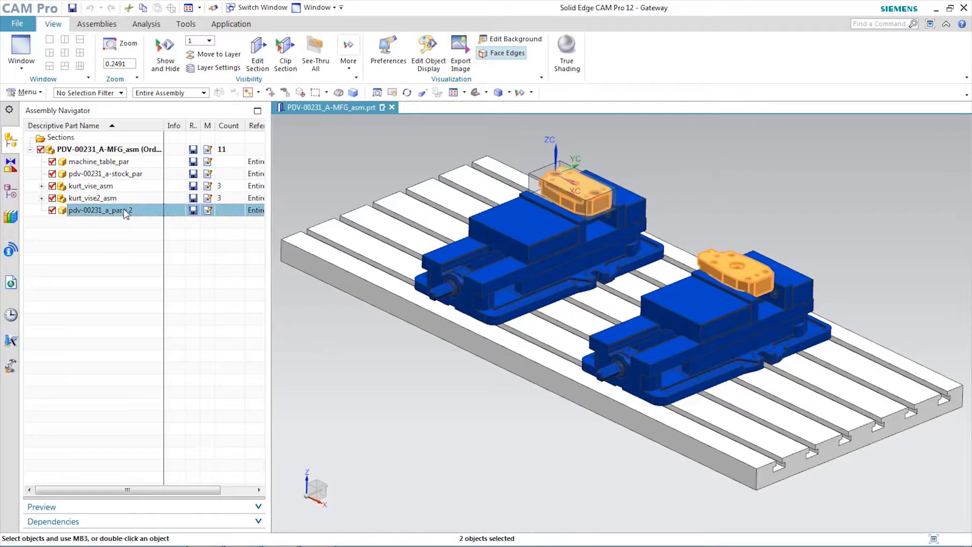
double_click(96, 210)
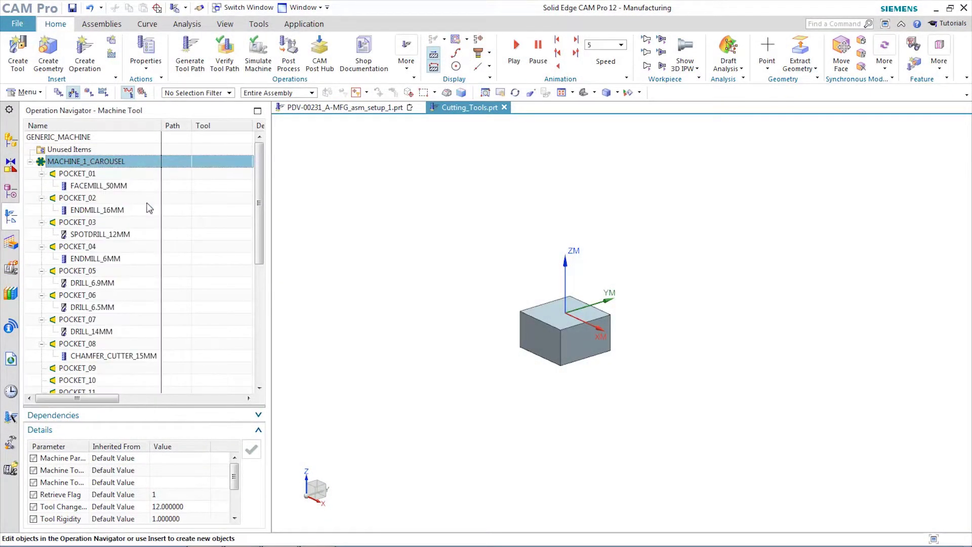
In setup_1, add MACHINE_1_CAROUSEL under GENERIC_MACHINE and expand its pockets.
click(341, 107)
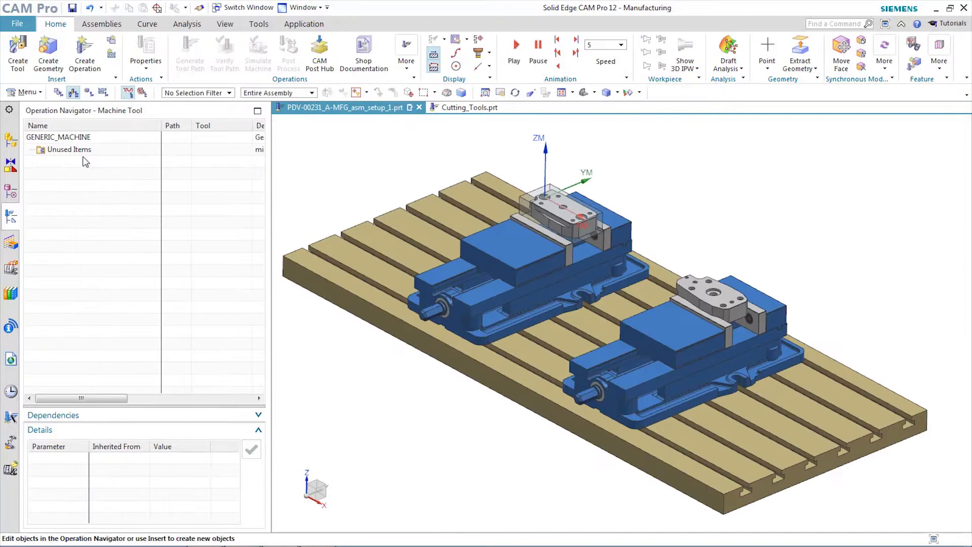
click(58, 137)
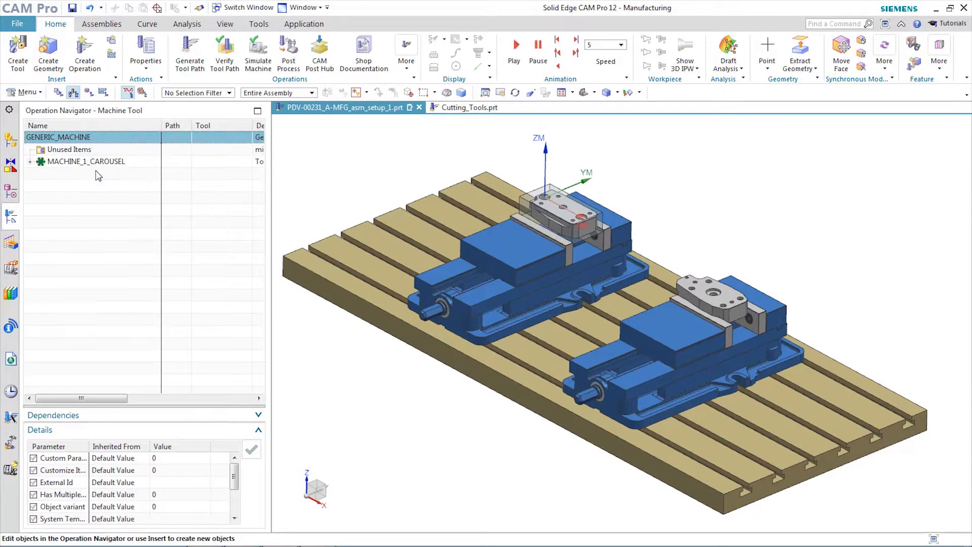
click(30, 161)
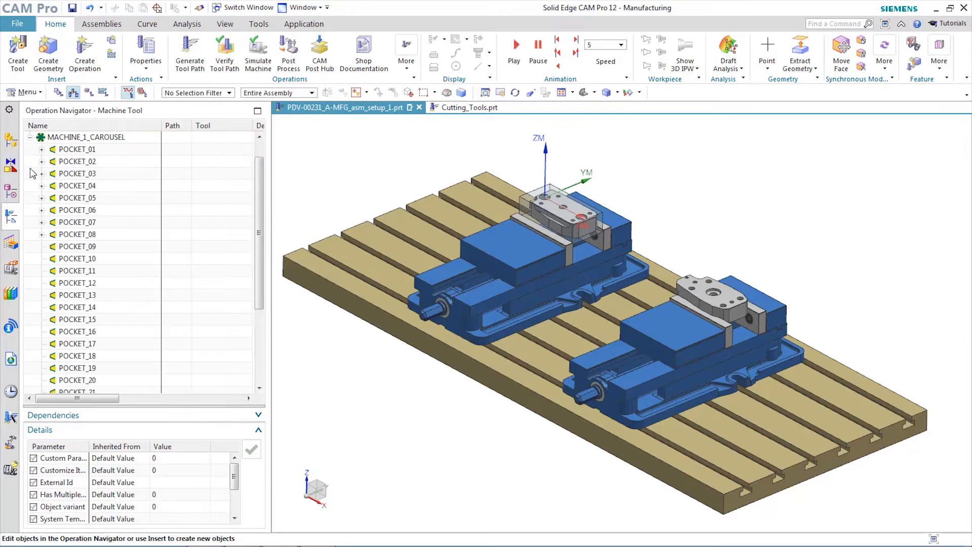
click(42, 148)
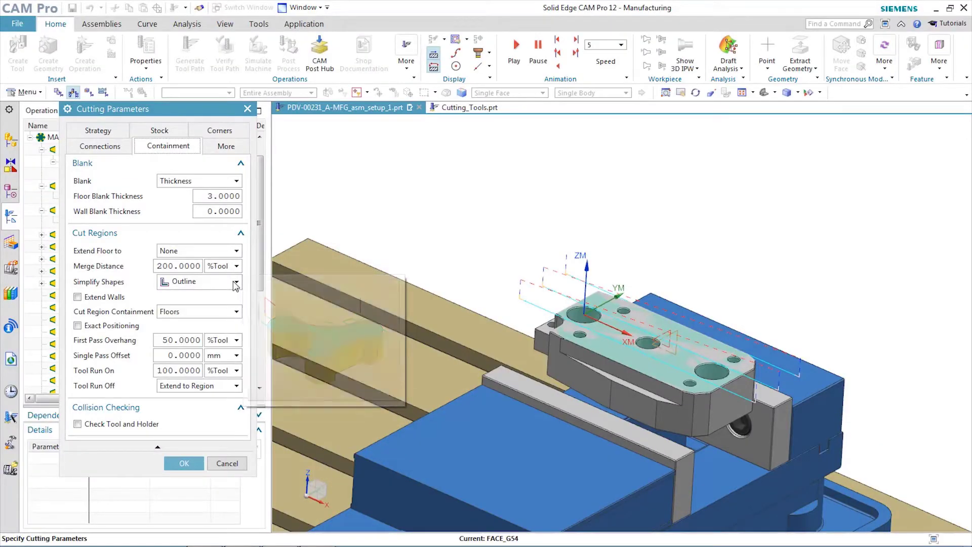
Set Simplify Shapes to Minimum Box and Extend Floor to Part Outline.
click(235, 283)
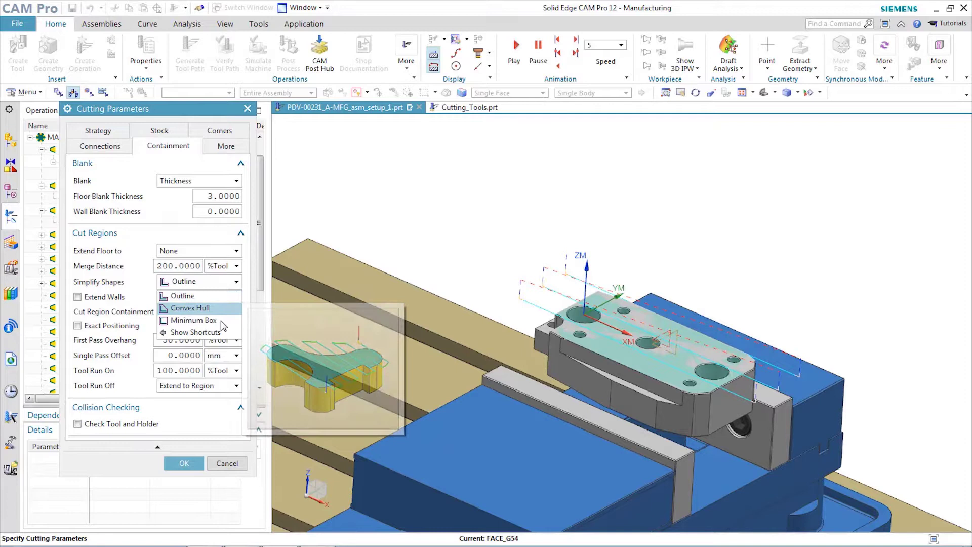
click(193, 320)
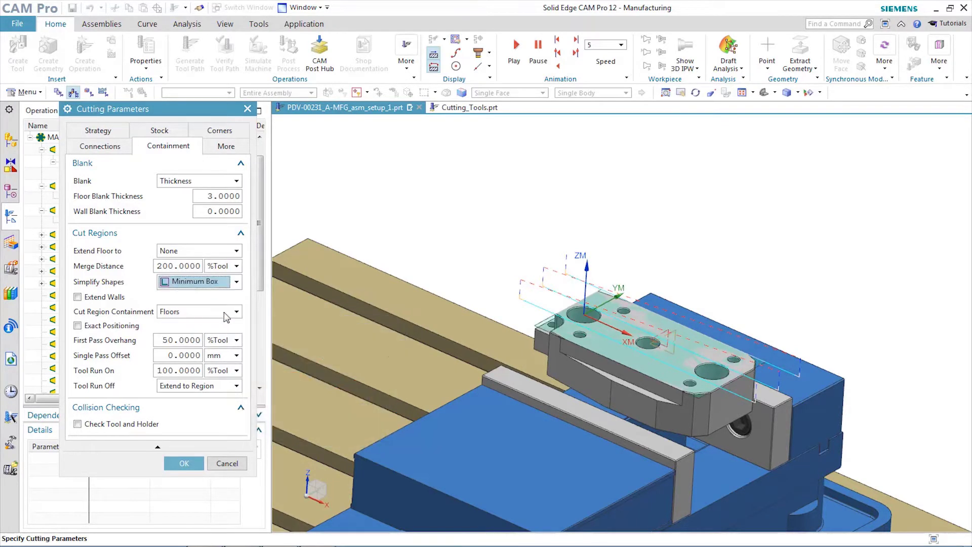
click(236, 250)
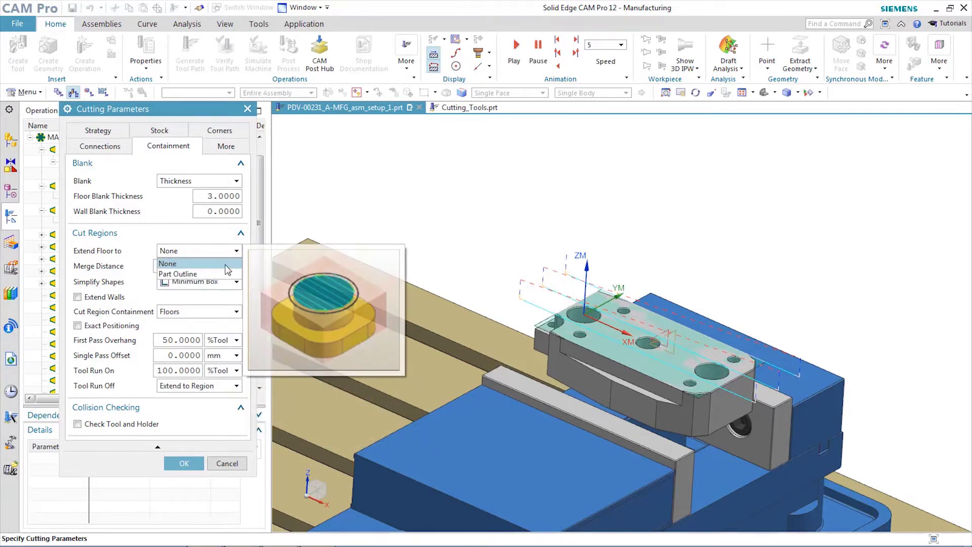
click(178, 274)
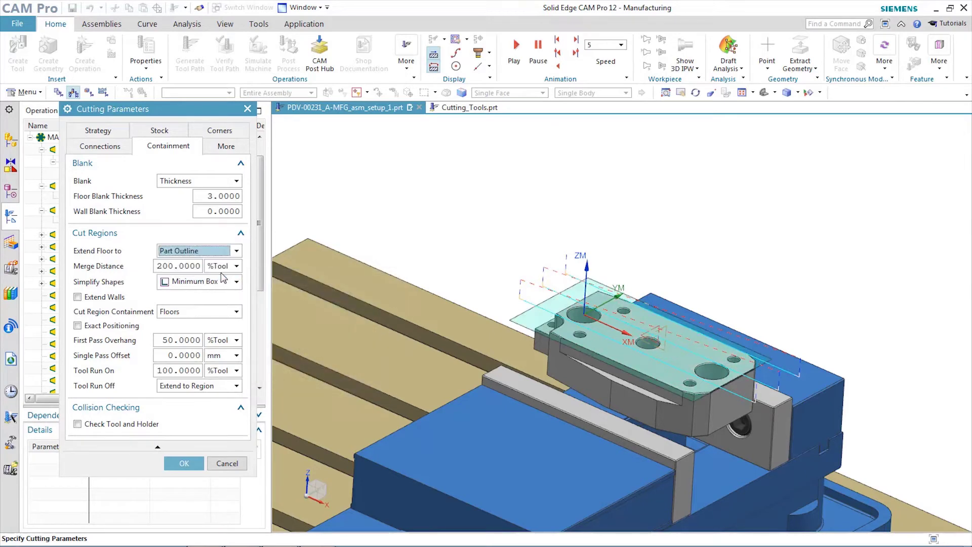
mouse_move(183, 463)
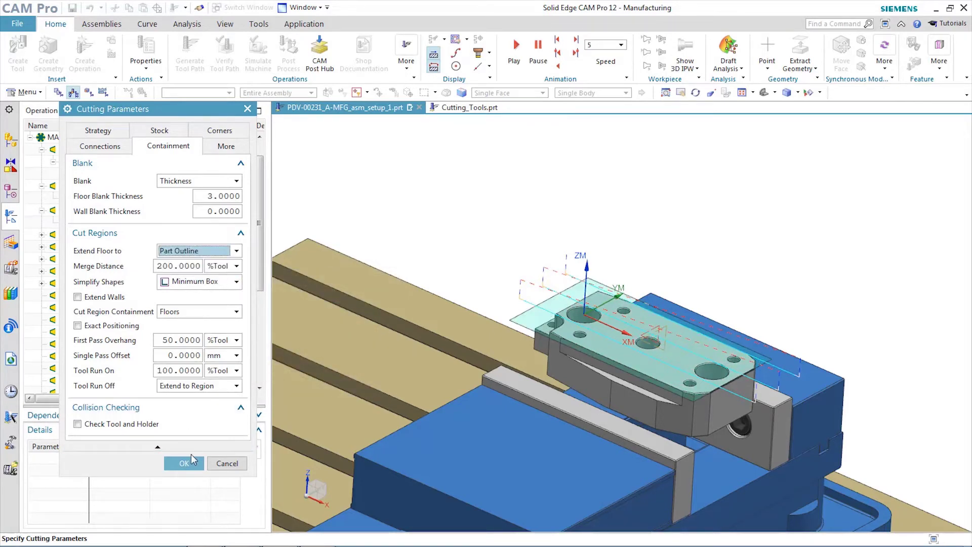
click(183, 463)
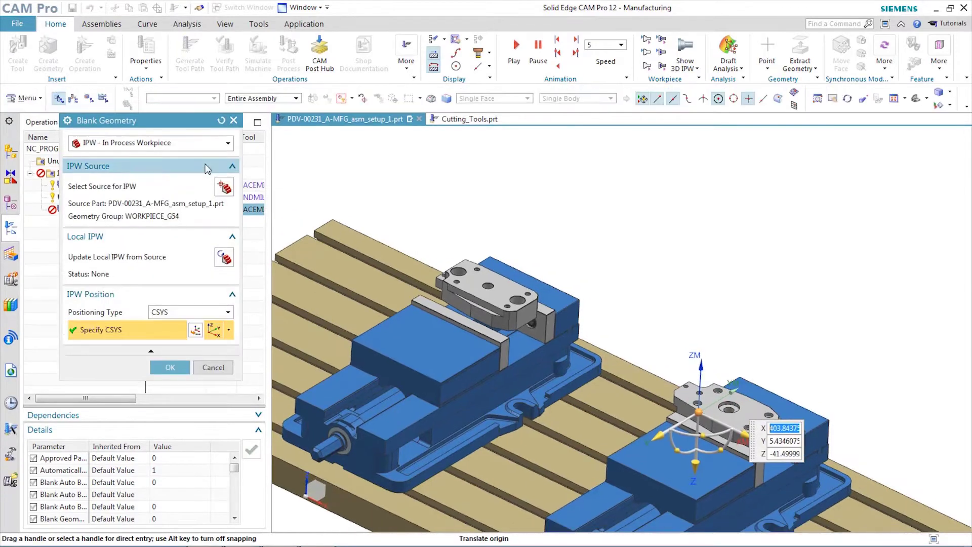
mouse_move(223, 257)
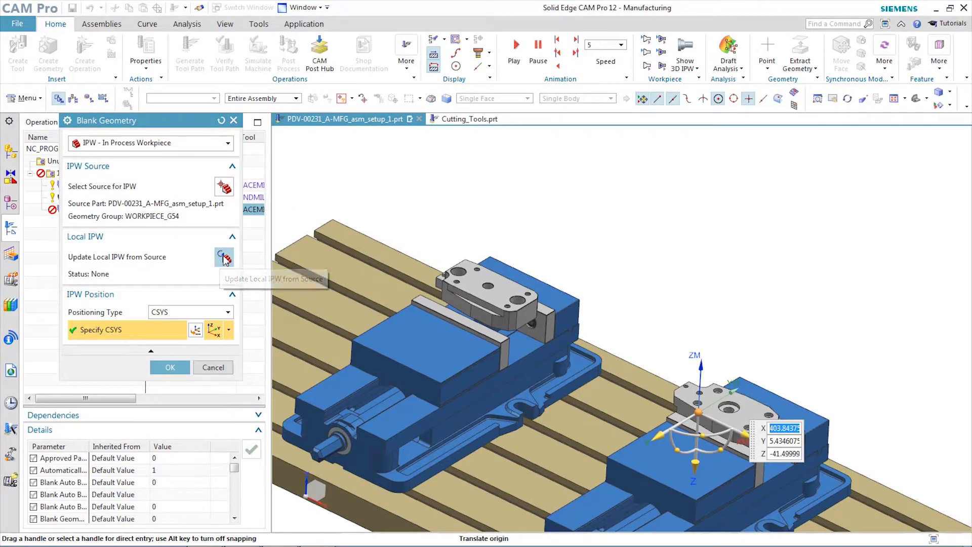
Update the local IPW blank from its source setup.
click(223, 257)
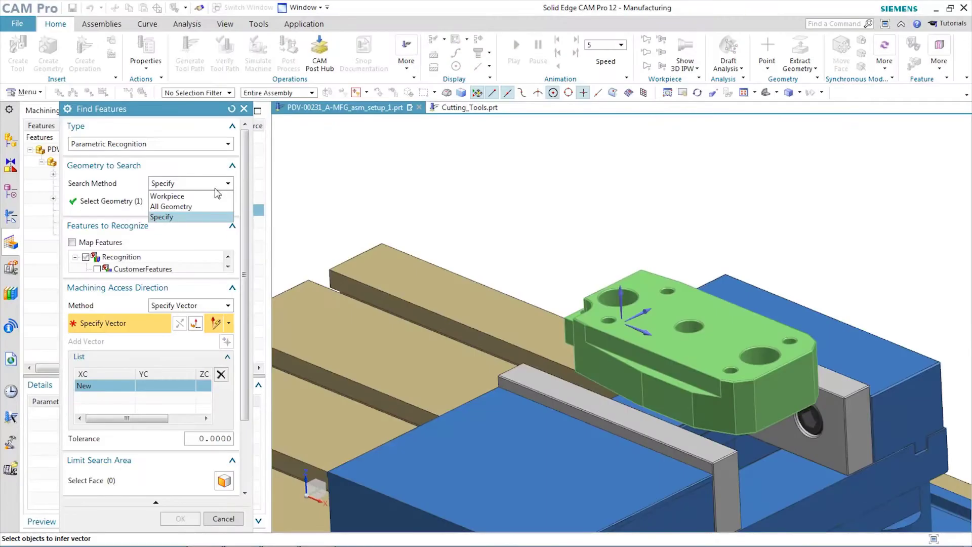
Find STEP2HOLE features on the part's top faces with an upward access vector.
click(166, 196)
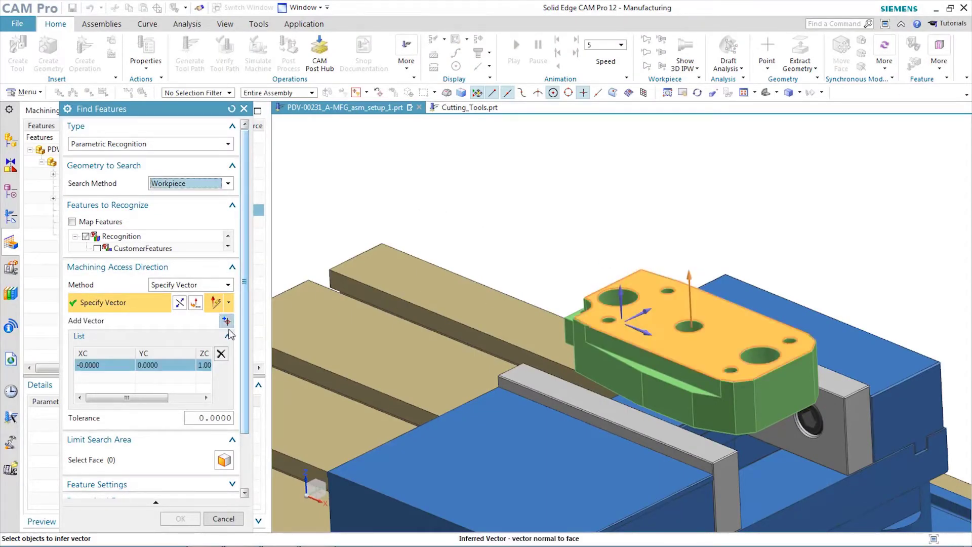
scroll(down, 3)
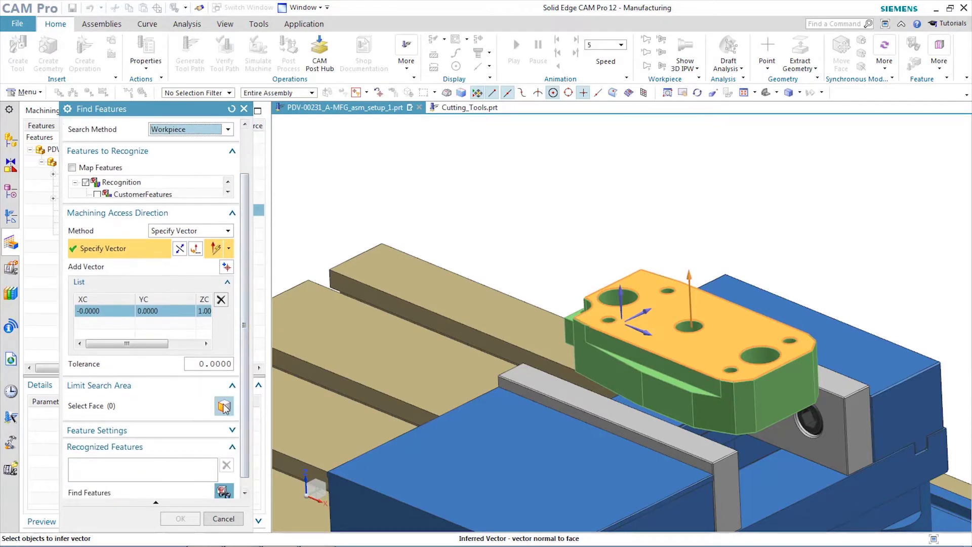
click(223, 406)
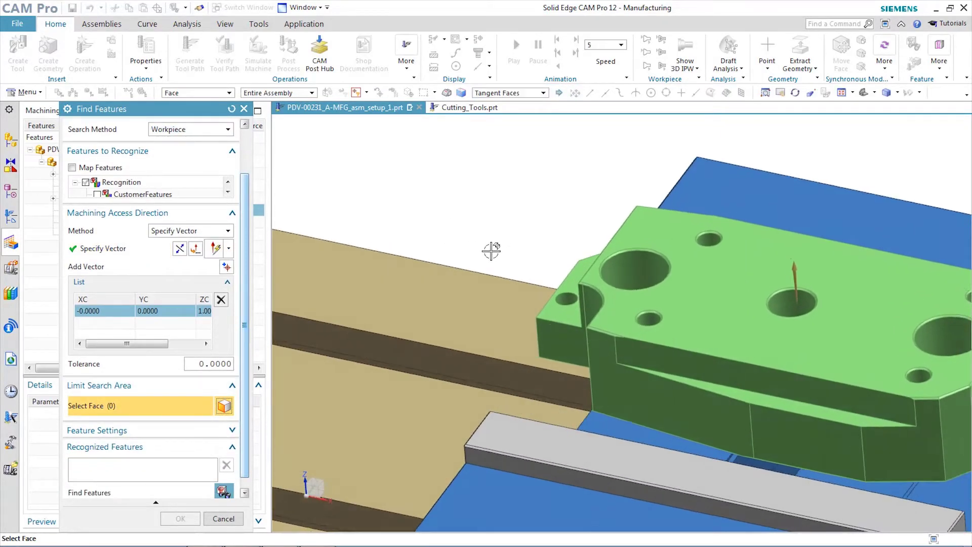
click(633, 267)
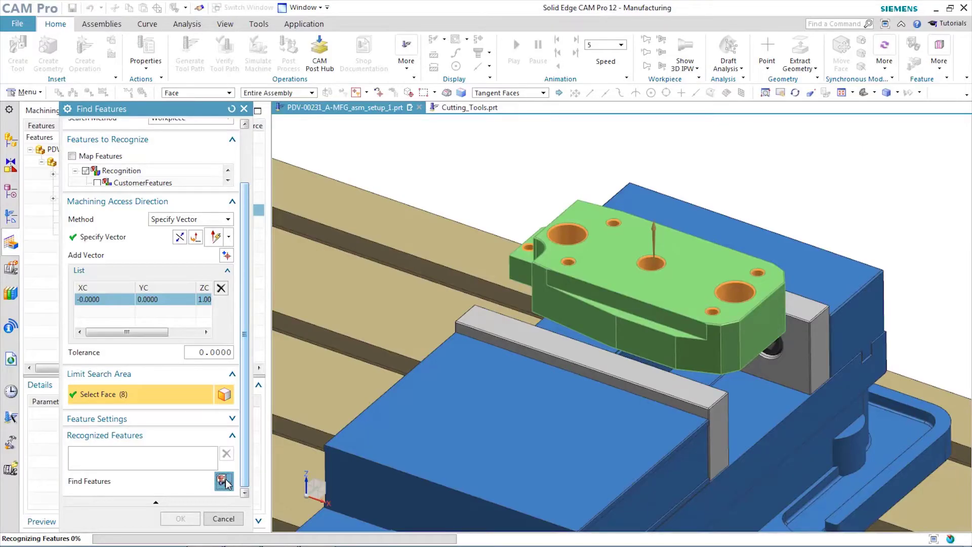
click(223, 480)
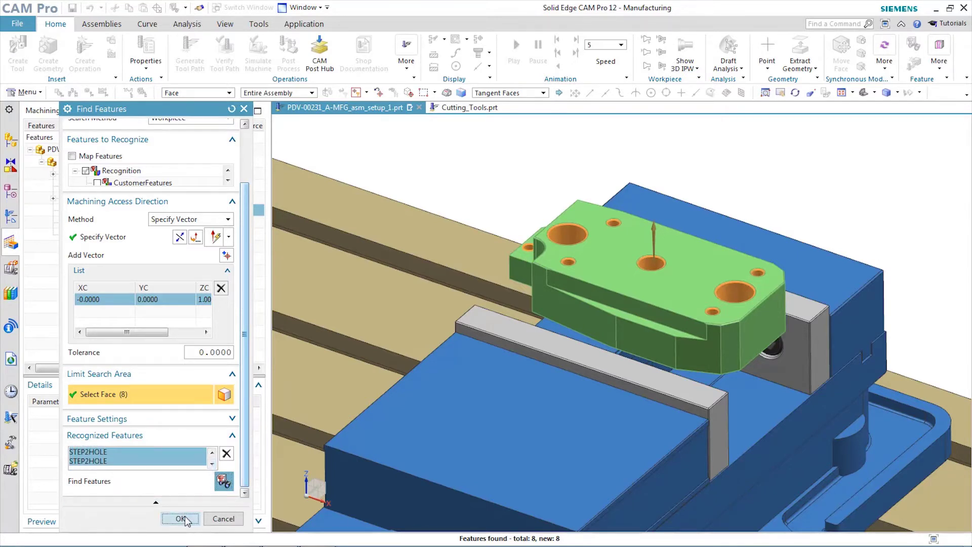
click(180, 518)
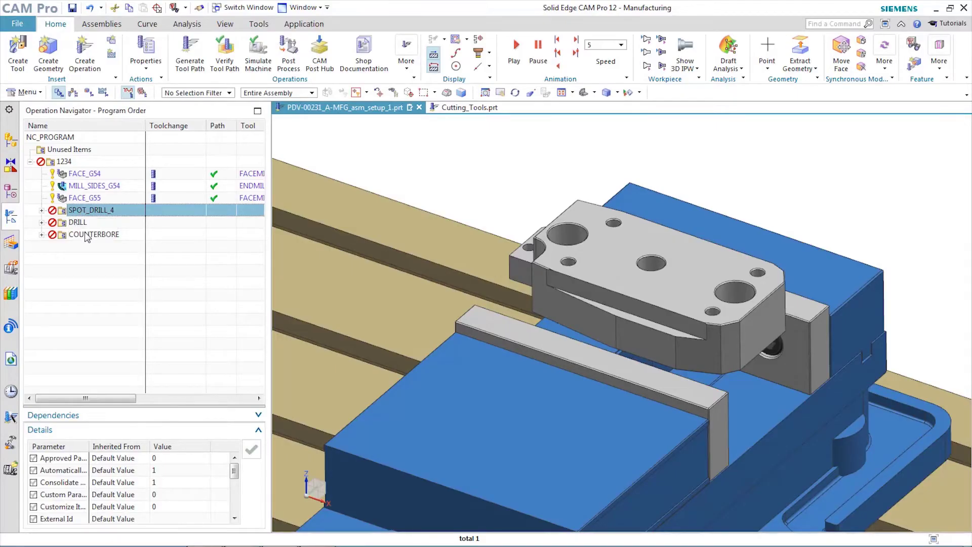
Delete the spot drill, drill and counterbore groups; set hole depth to 34 mm.
right_click(91, 222)
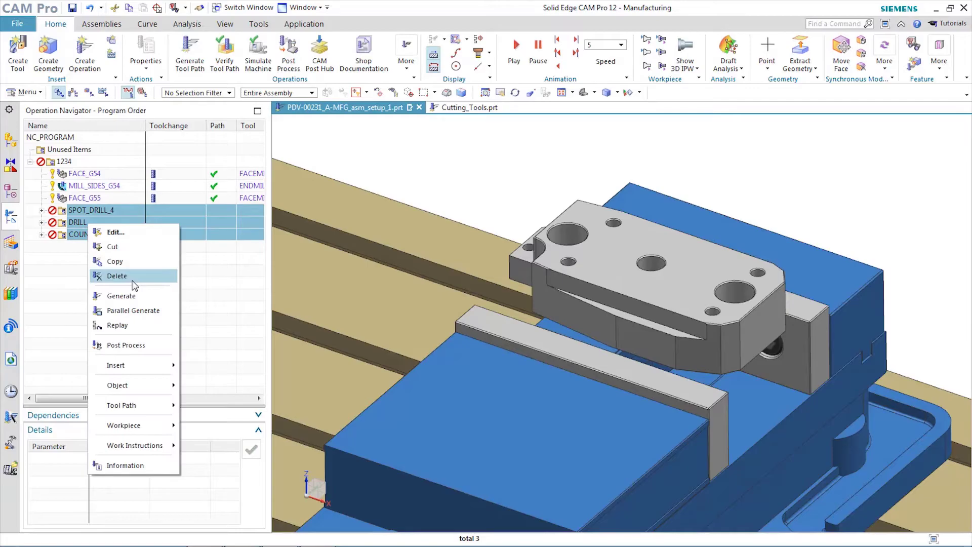
click(116, 232)
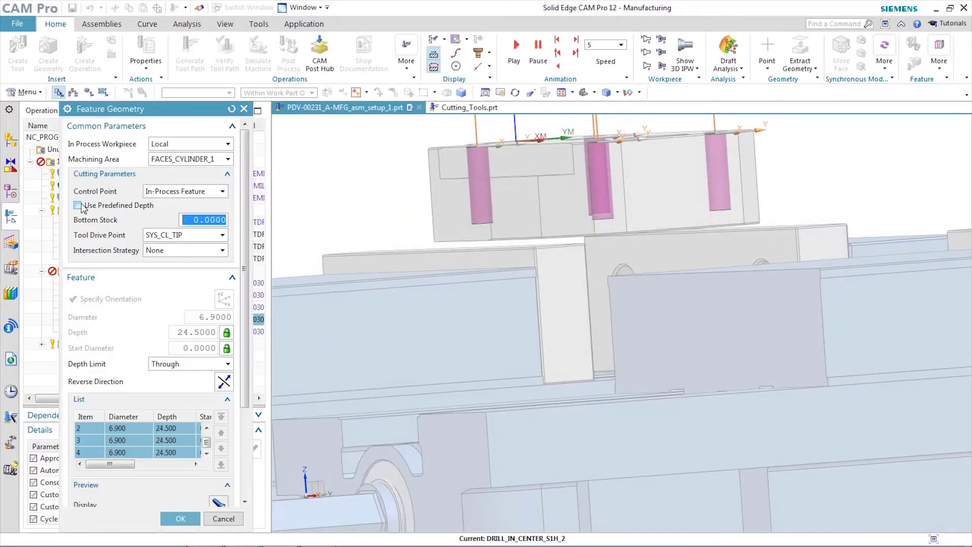
click(76, 205)
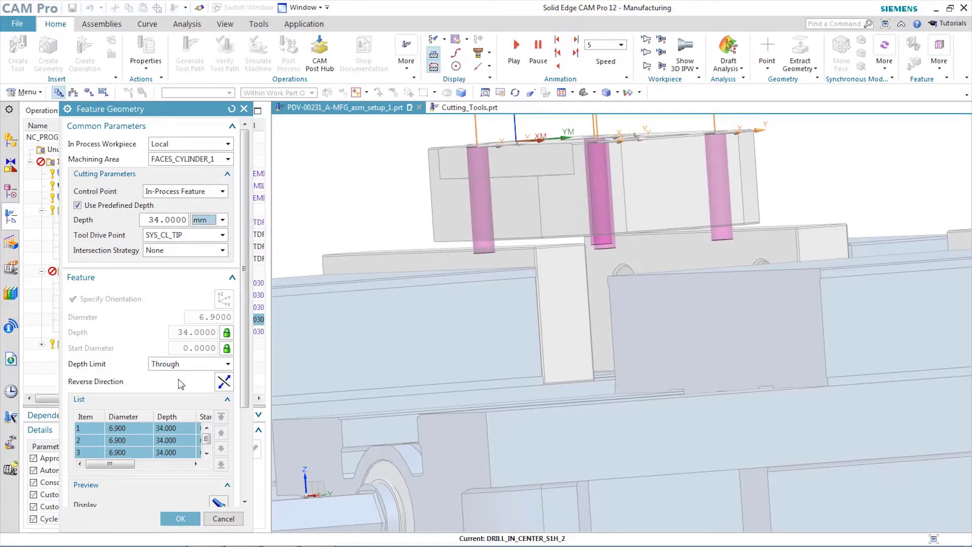
click(179, 519)
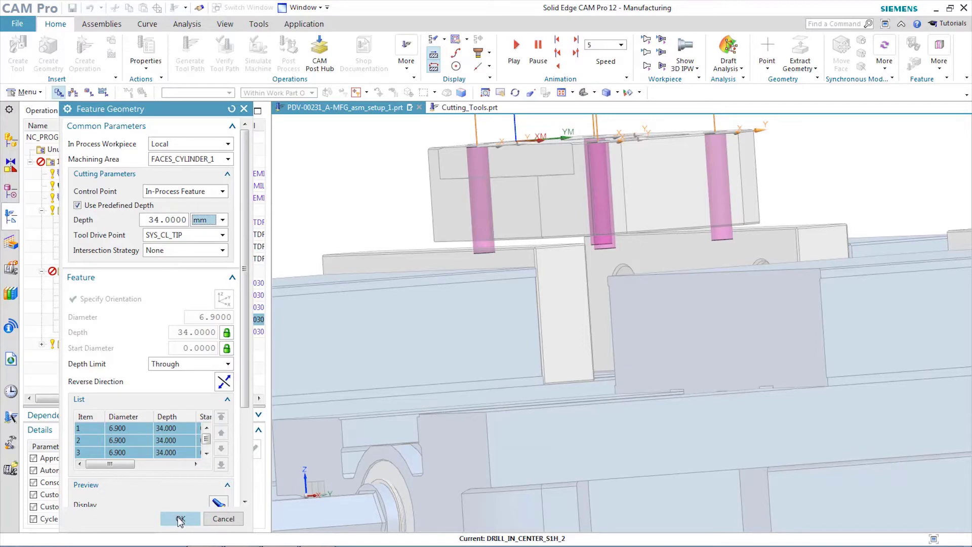
click(180, 519)
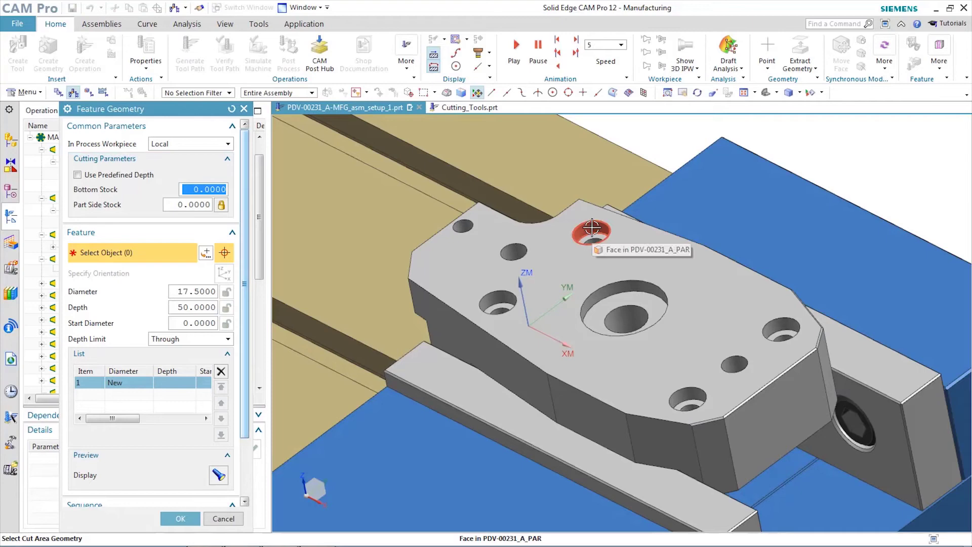
Add the rear, large central, right-hand and front counterbore faces to the feature.
click(496, 297)
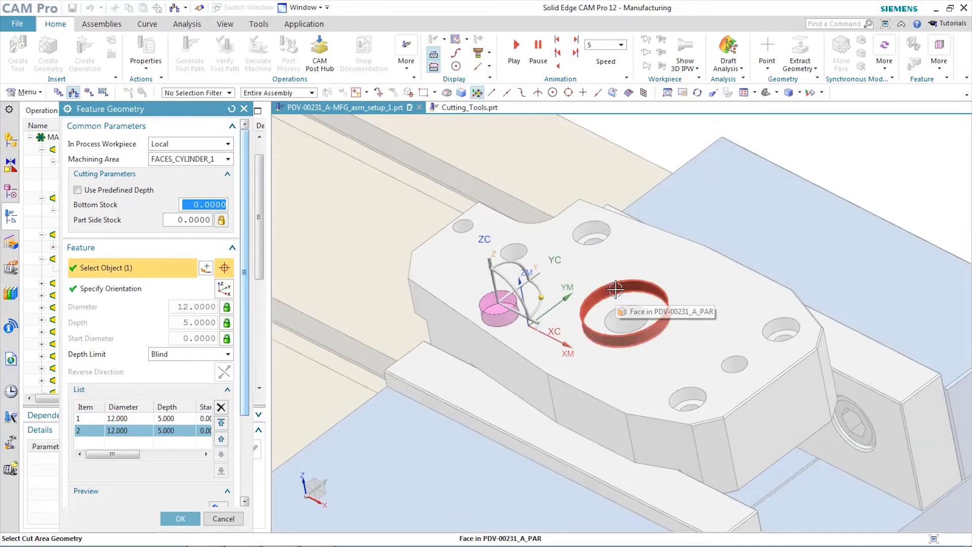
click(620, 304)
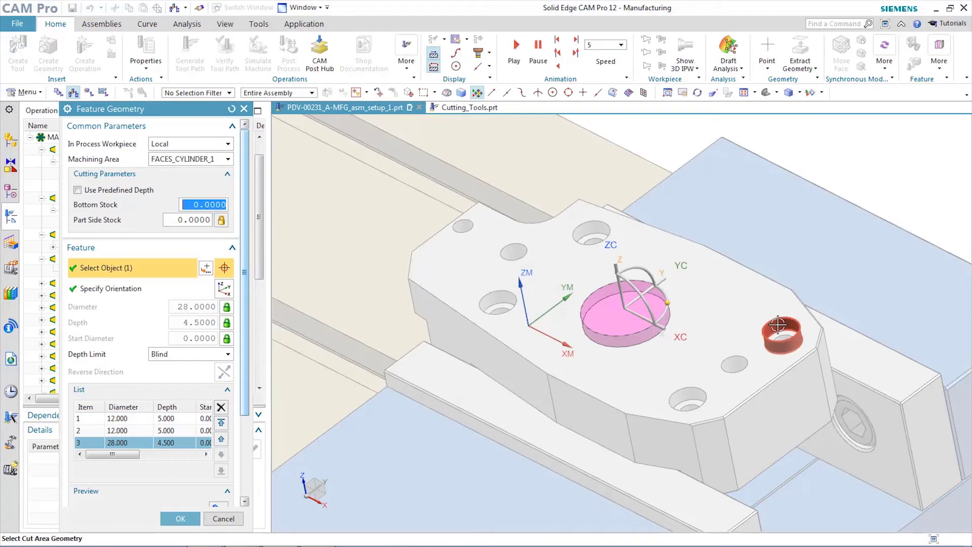
click(689, 403)
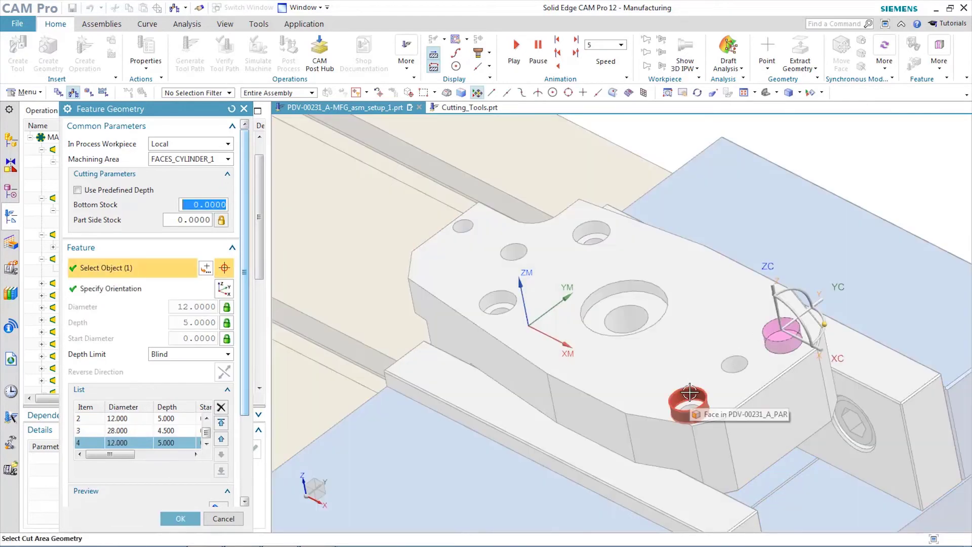
click(689, 397)
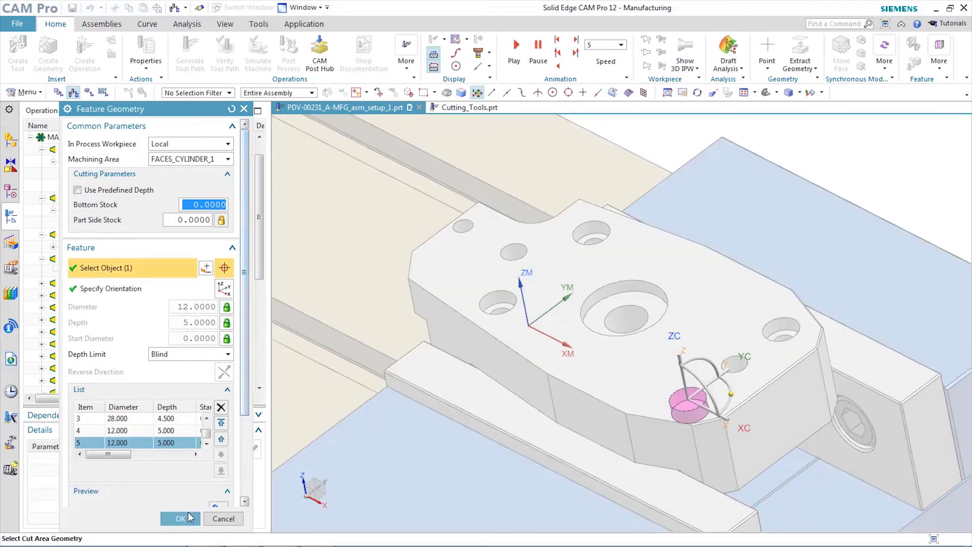
click(180, 519)
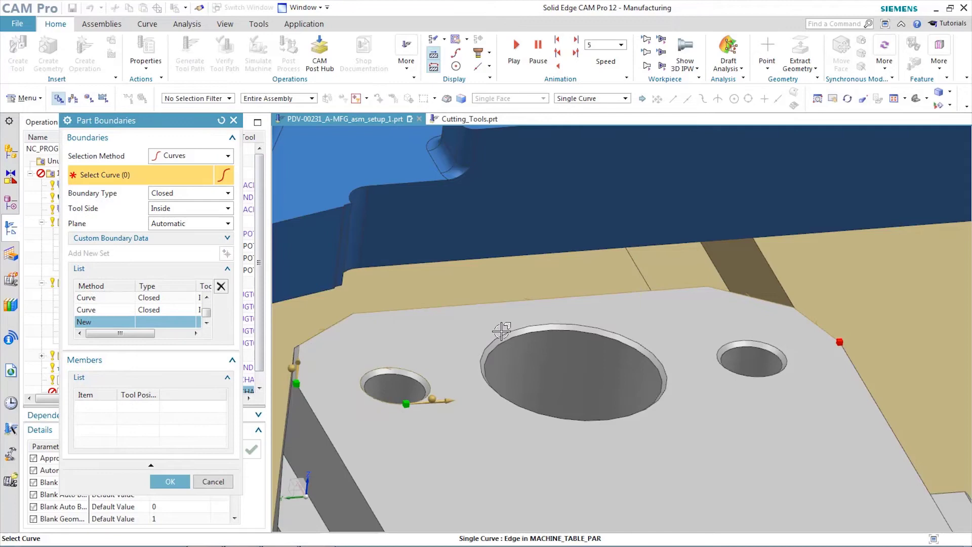
Pick the large hole's top edge as a curve boundary and add a new set.
click(571, 322)
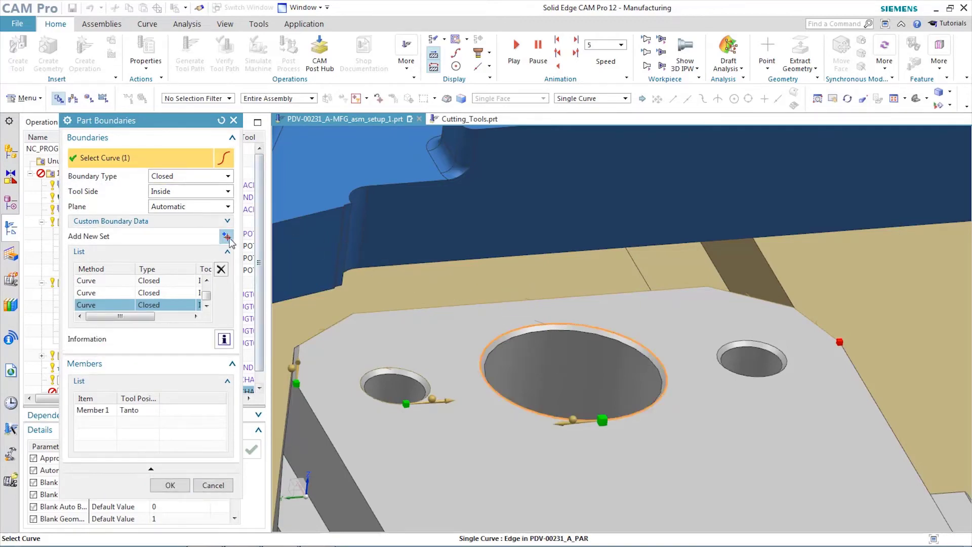
click(170, 485)
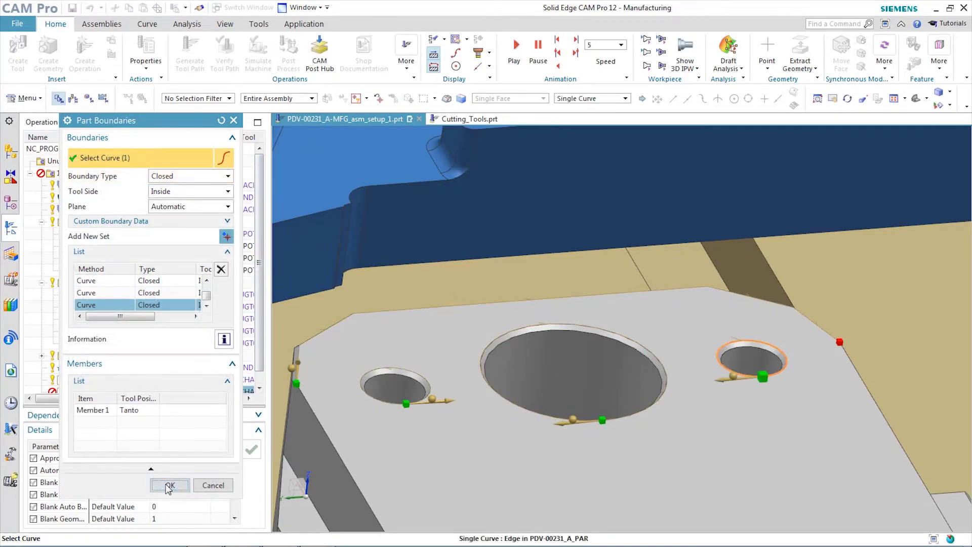
click(170, 485)
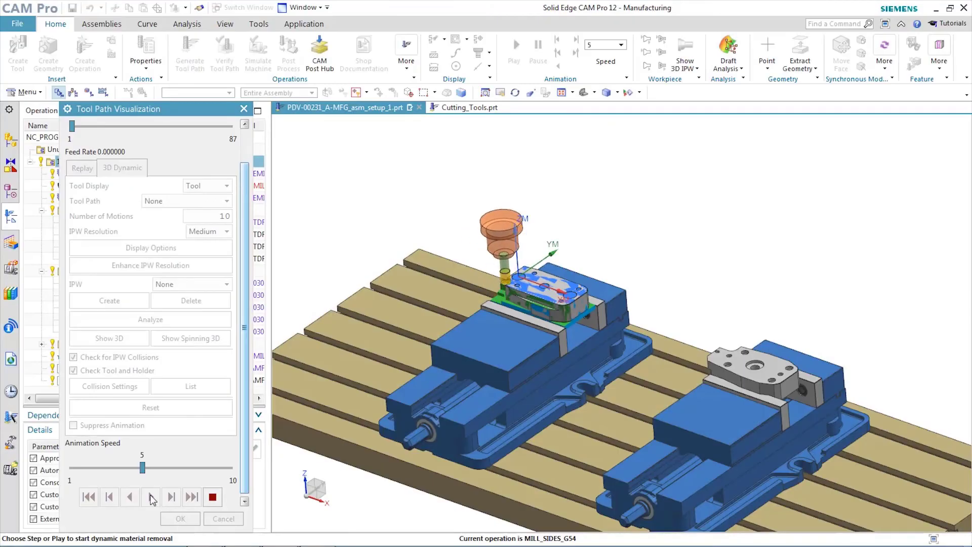
Replay the facing, center drilling and hole milling simulations on the second vise.
click(151, 497)
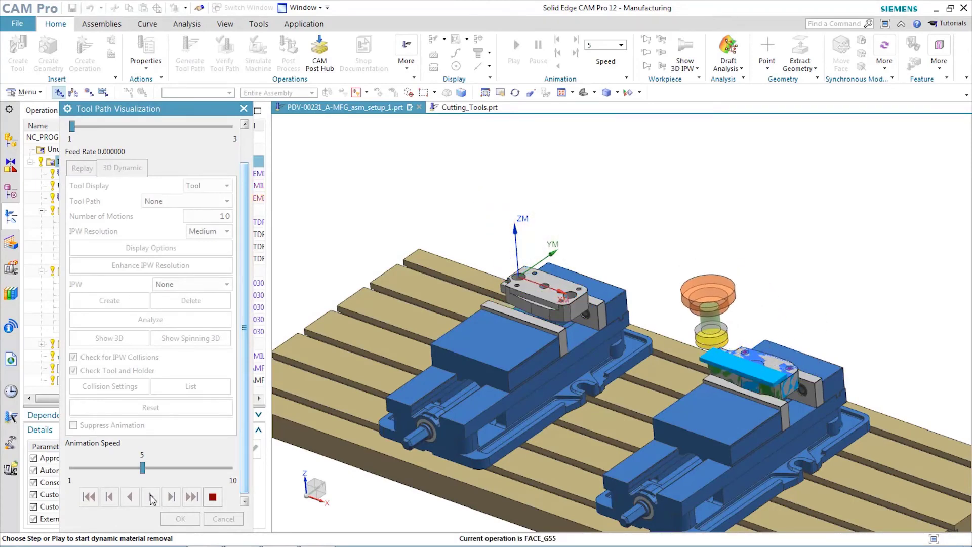
click(171, 496)
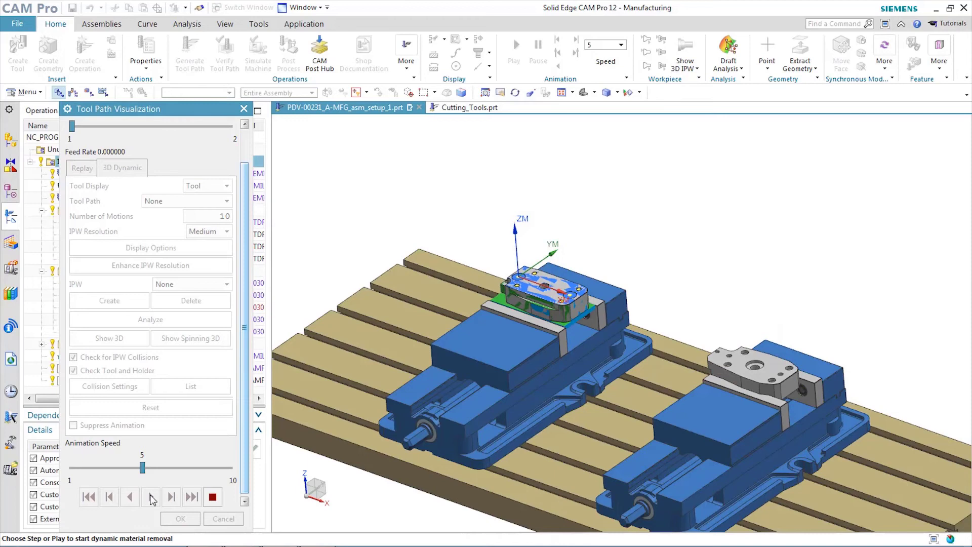
click(150, 497)
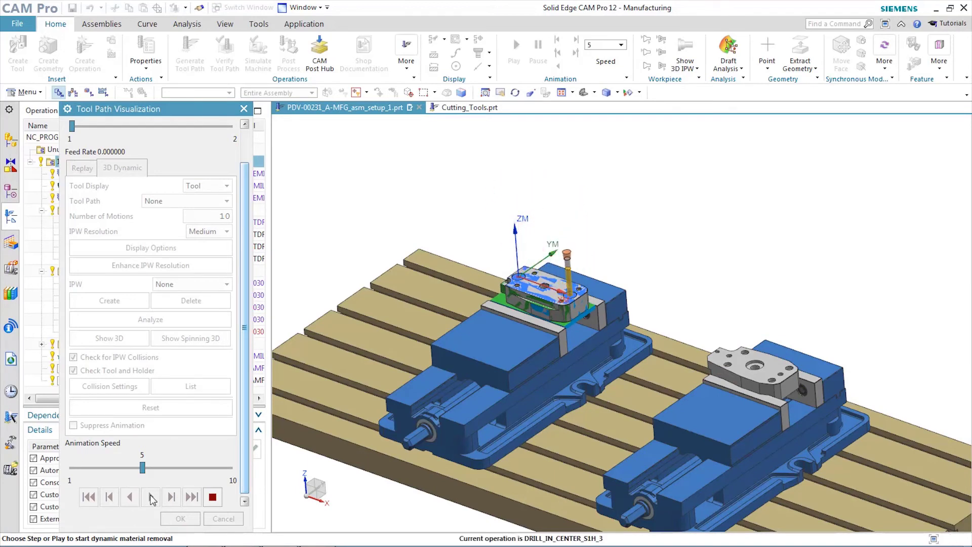
click(171, 497)
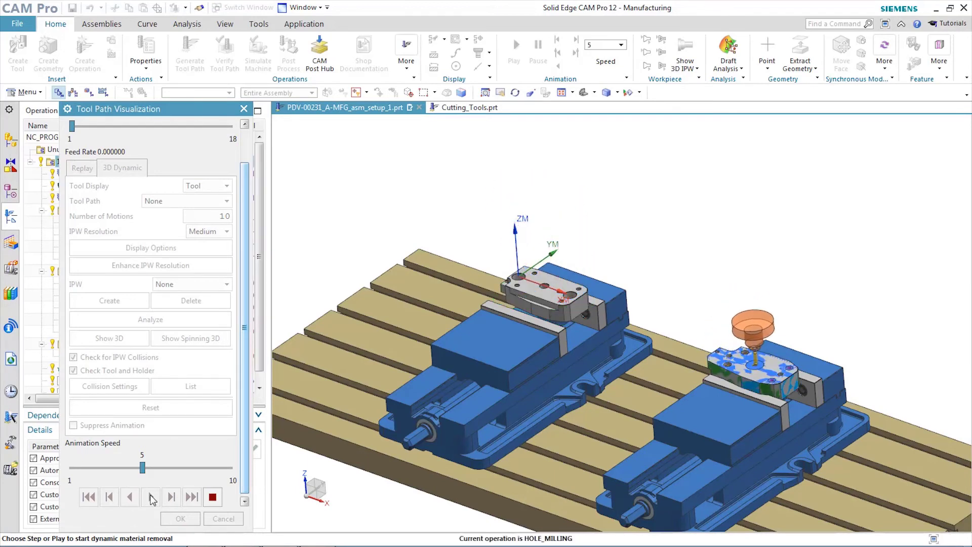
click(171, 497)
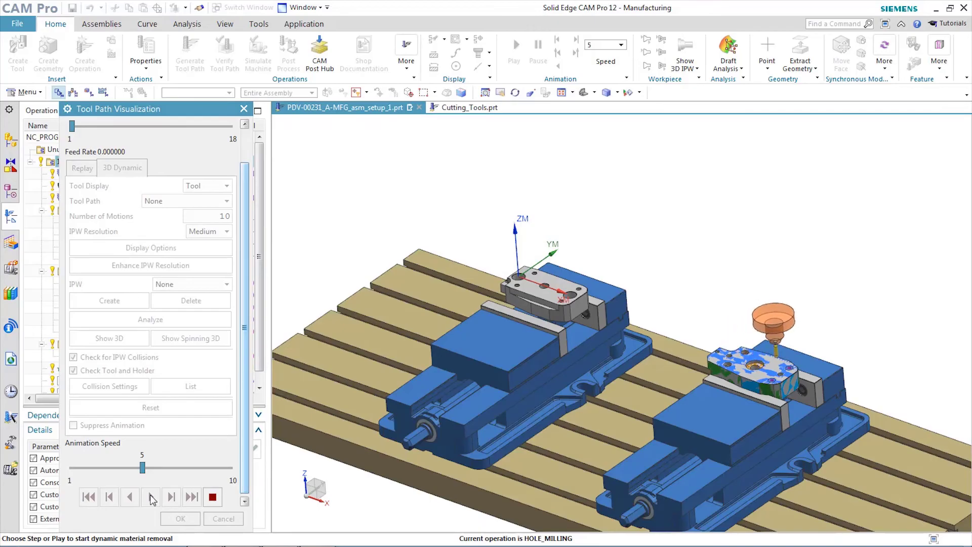